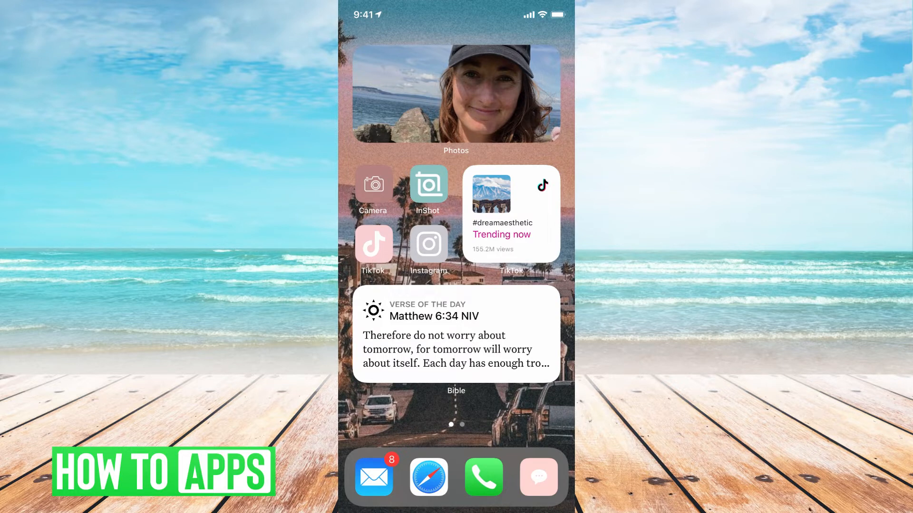
Step: Search Spotlight for 'netflix' after an initial 'sna' query
type("sna")
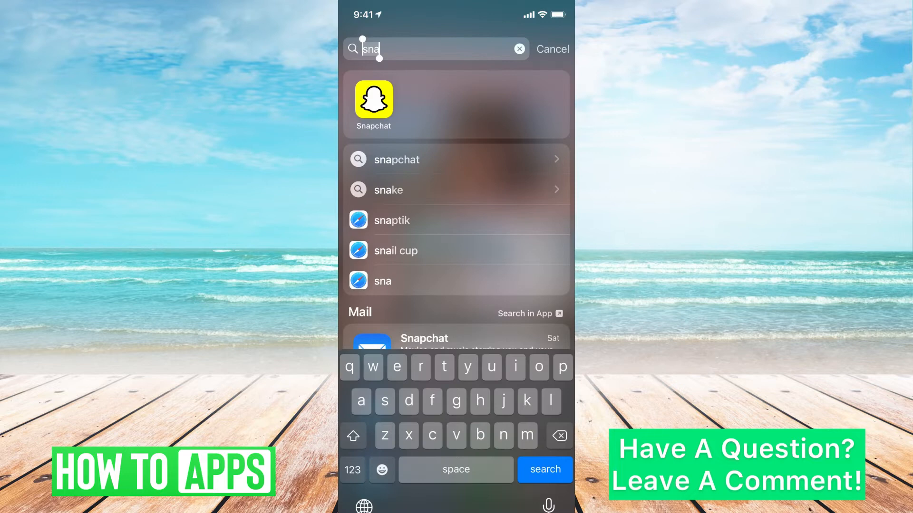
type("netflix")
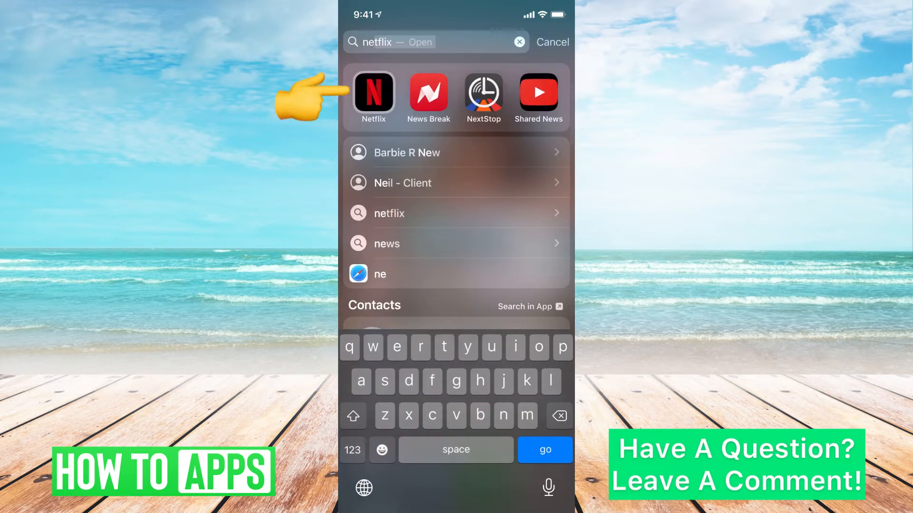
Step: Launch Netflix from the search results and enter profile edit mode on Who's Watching
left_click(373, 91)
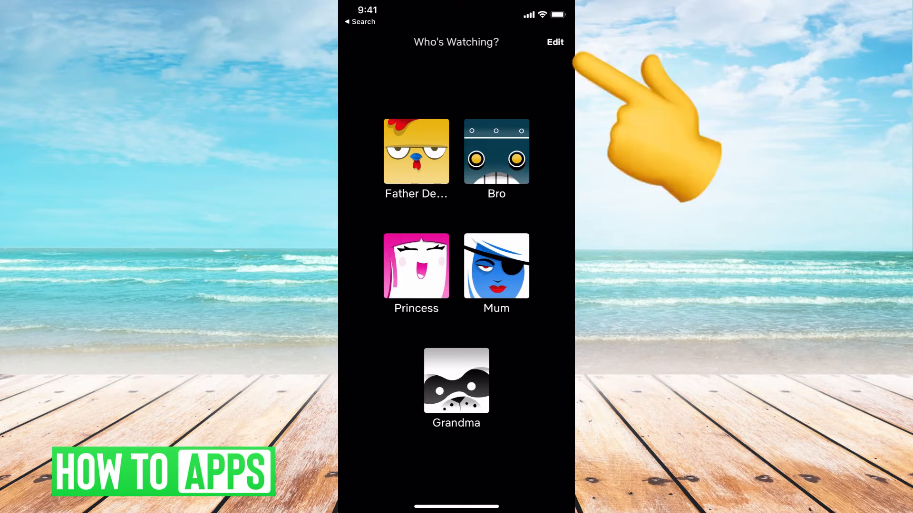
left_click(553, 42)
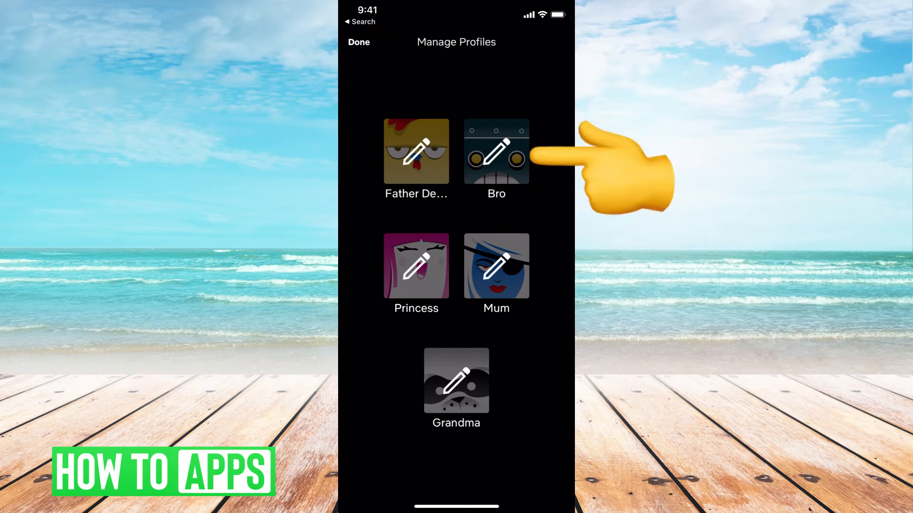
Step: Delete and confirm removal of the Bro profile, then start adding a new profile
left_click(496, 152)
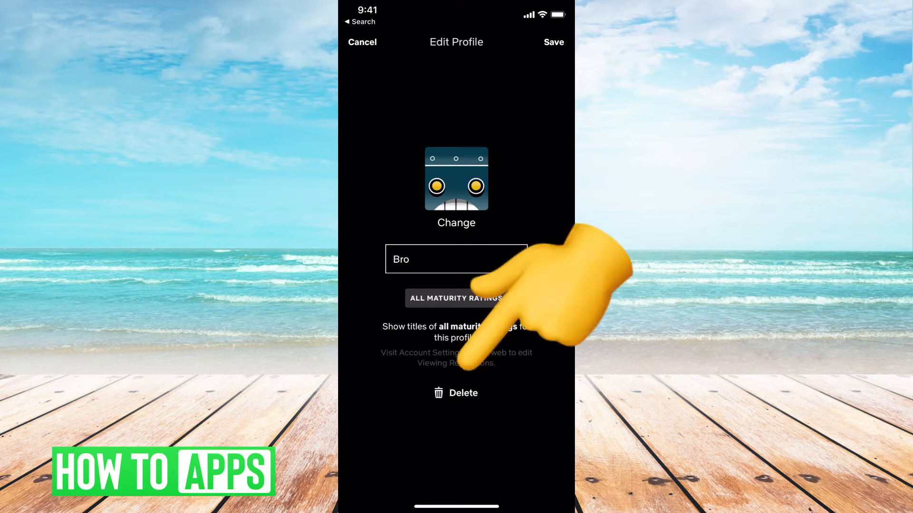
left_click(456, 393)
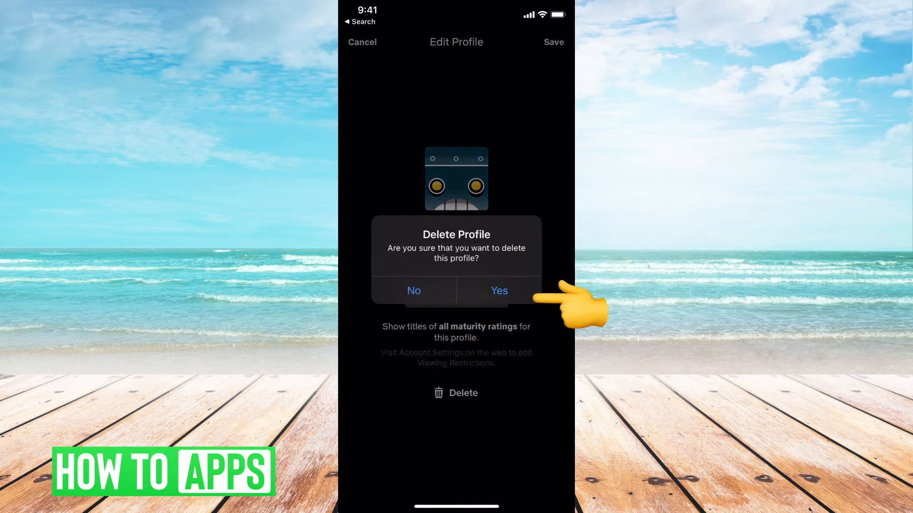
left_click(499, 290)
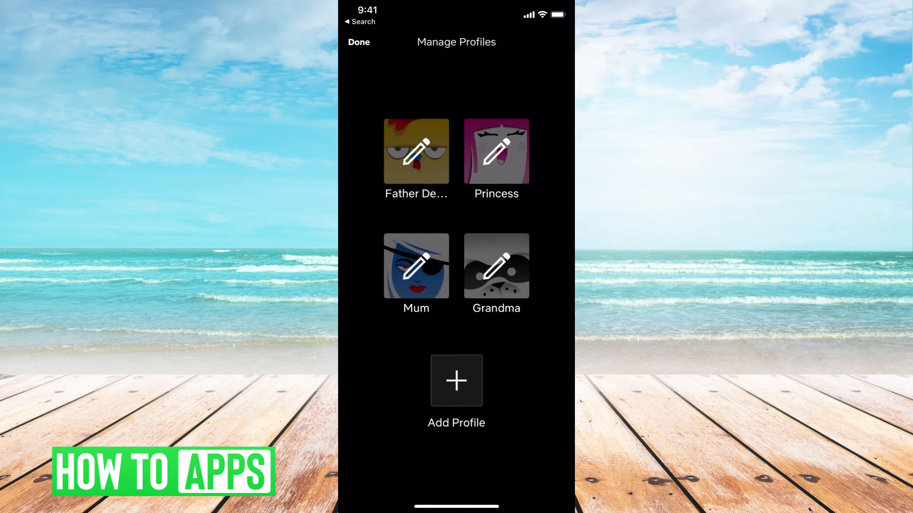
left_click(455, 381)
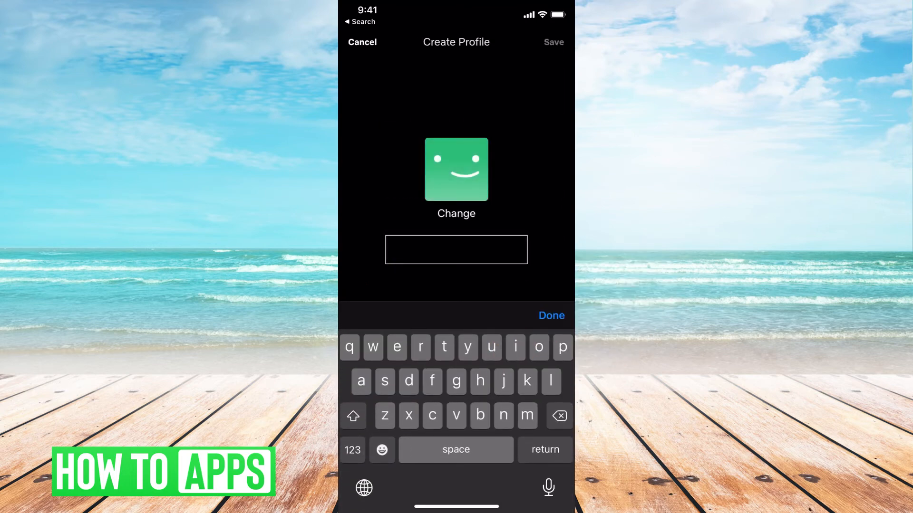